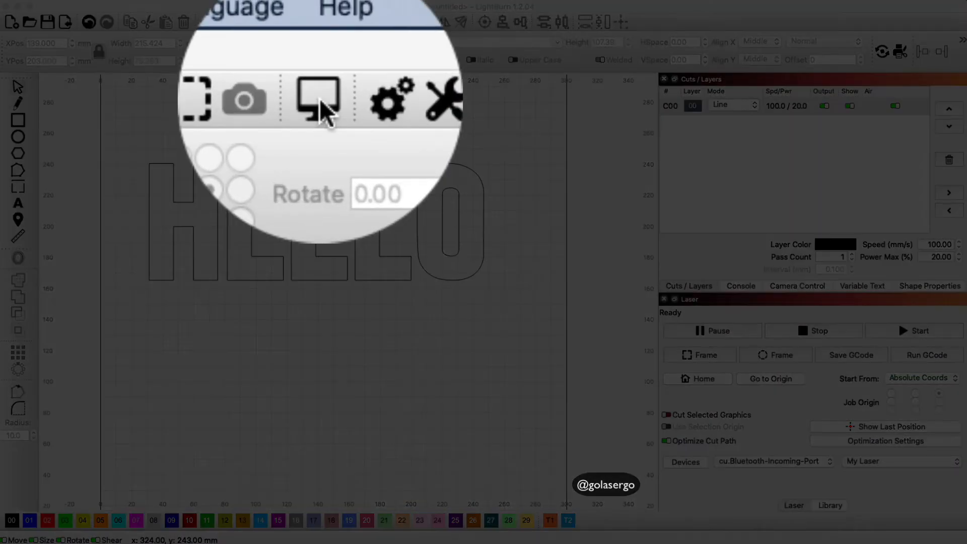
Step: Preview the HELLO job and scrub through the cut path of the letter outlines
left_click(317, 98)
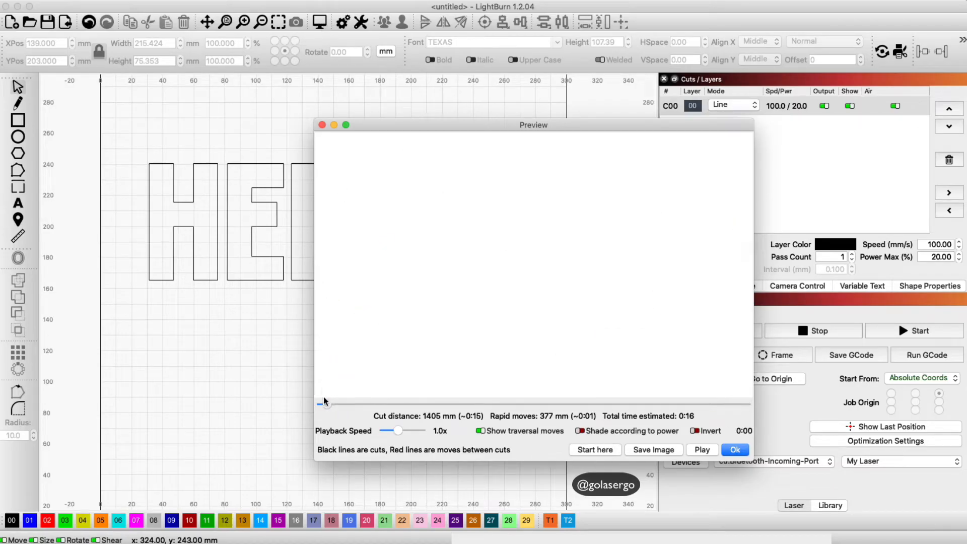
left_click_drag(326, 404, 399, 404)
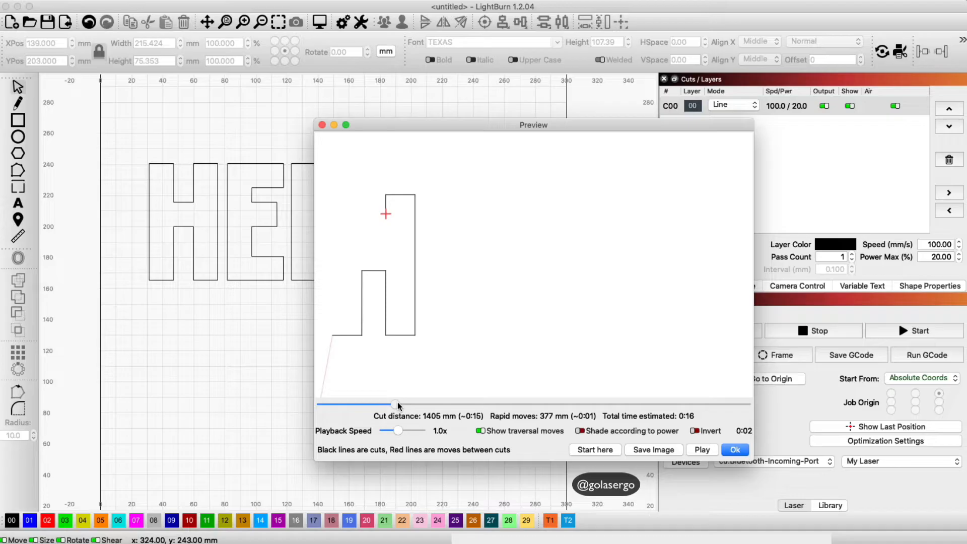
left_click_drag(396, 405, 480, 404)
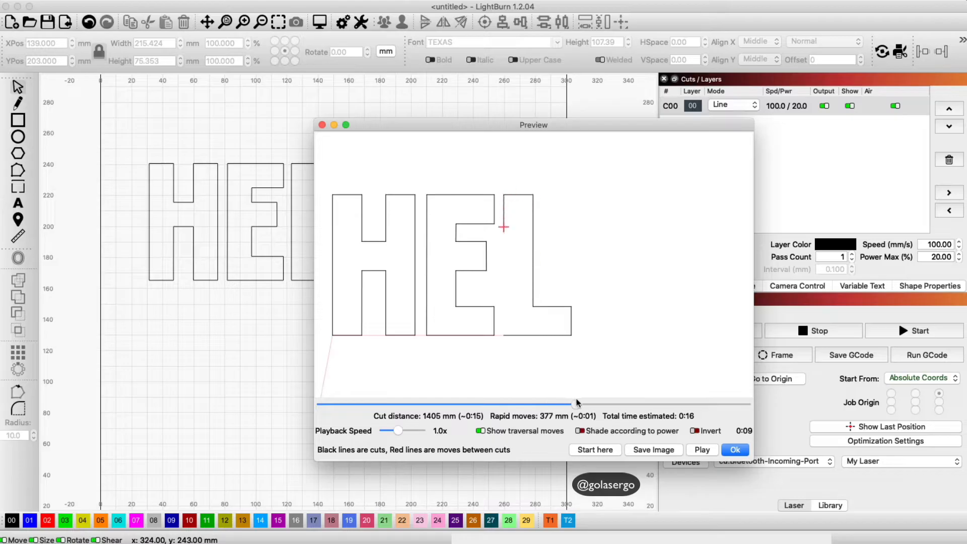
left_click_drag(577, 404, 651, 404)
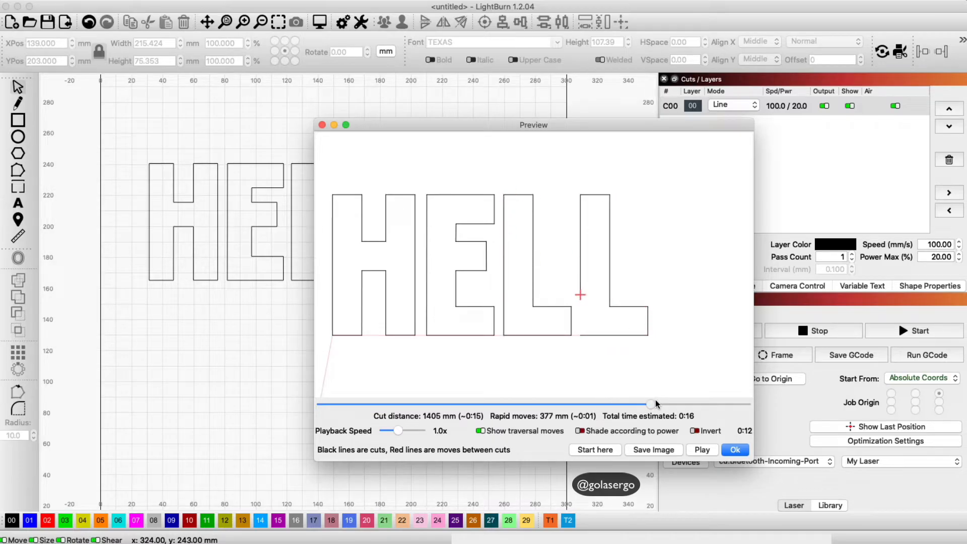
left_click(734, 450)
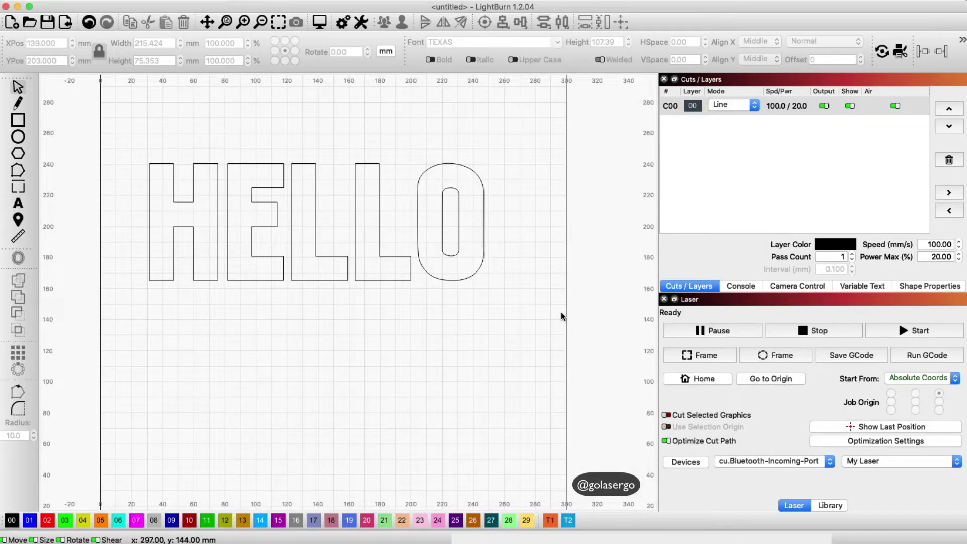
mouse_move(453, 187)
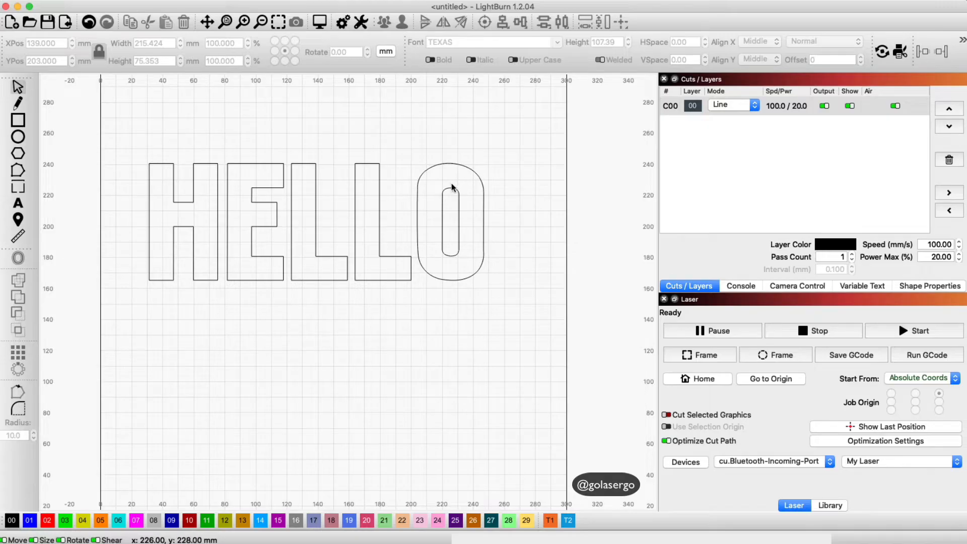
mouse_move(481, 195)
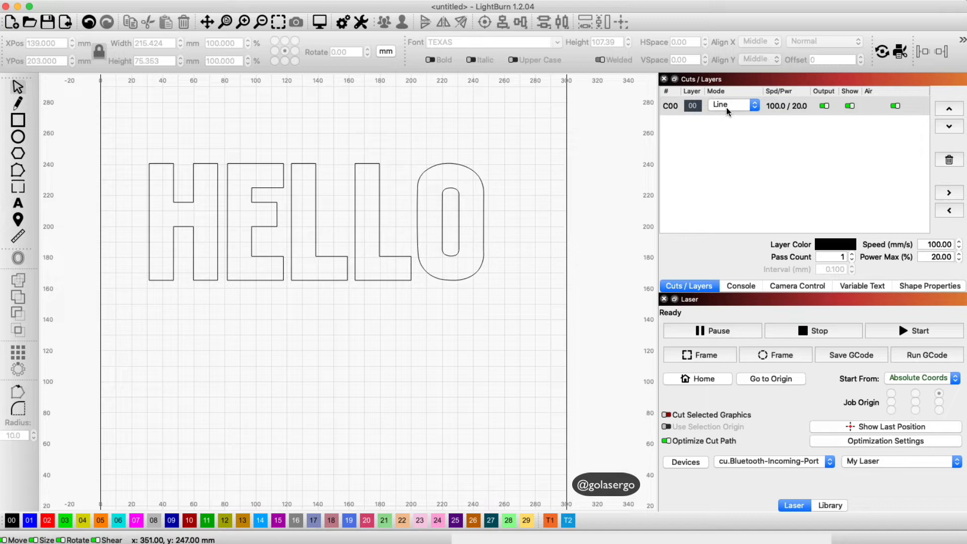
Step: Switch layer C00 from Line to Fill mode with a 0.100 mm fill interval
left_click(731, 105)
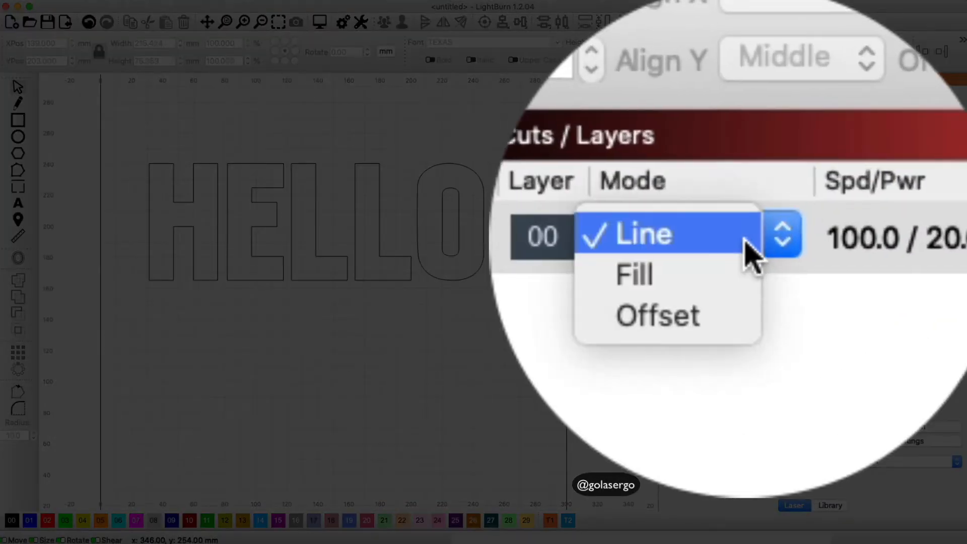
left_click(634, 276)
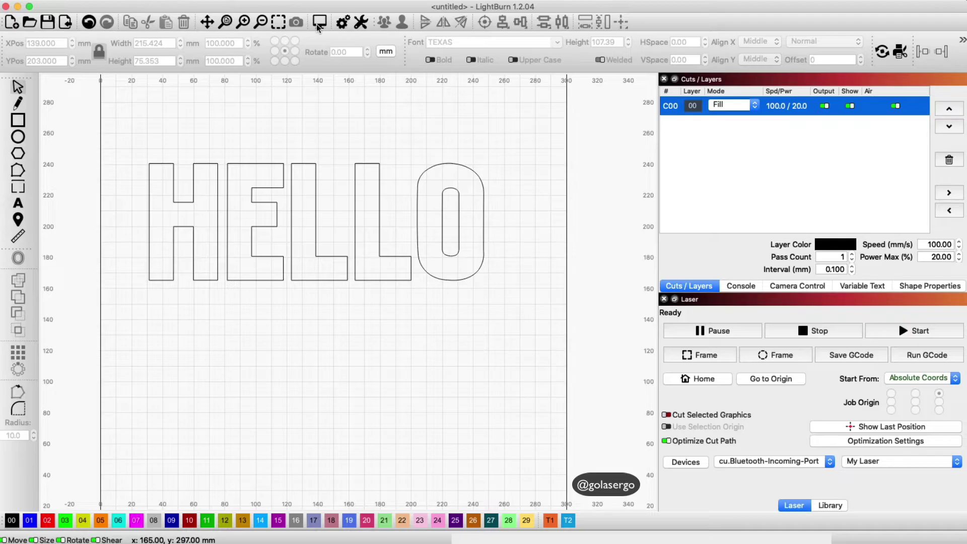
left_click(322, 21)
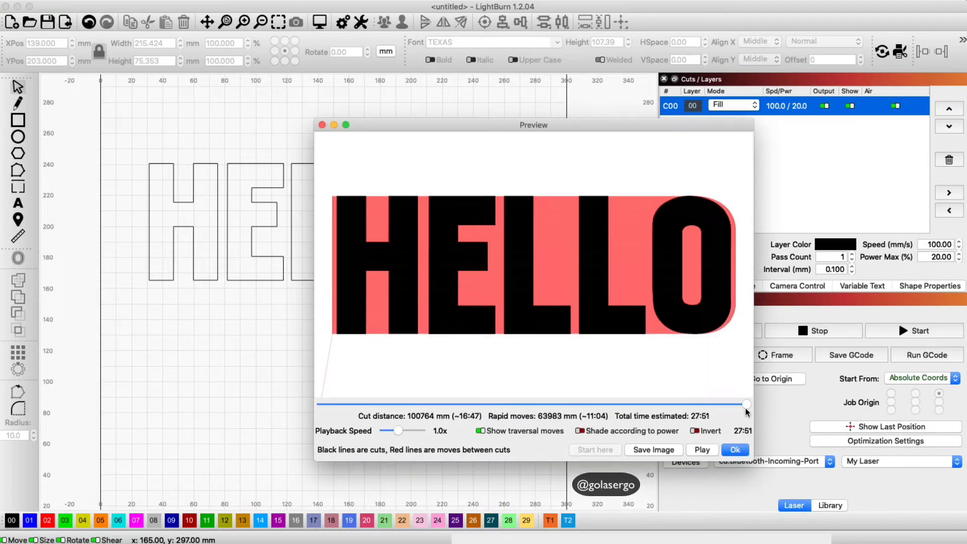
left_click_drag(747, 406, 417, 406)
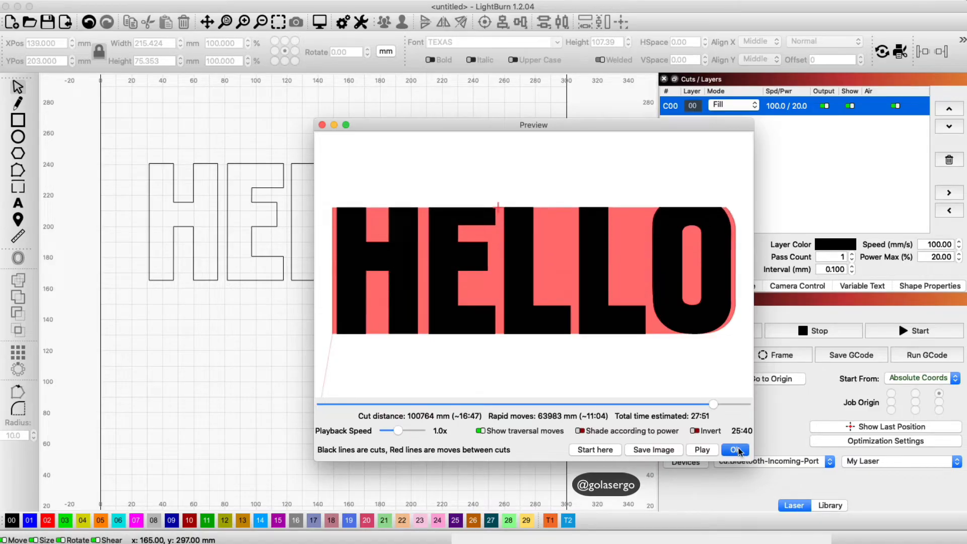
left_click(736, 450)
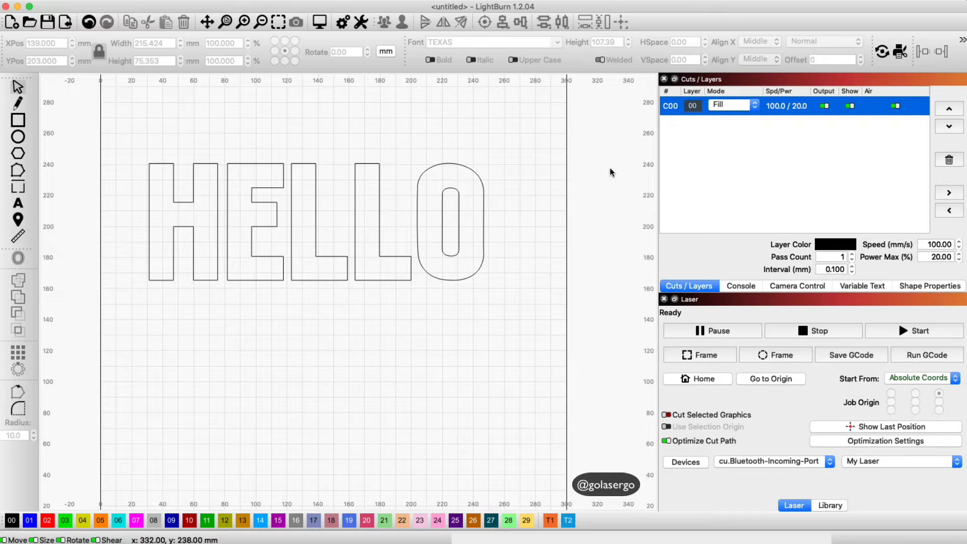
mouse_move(759, 110)
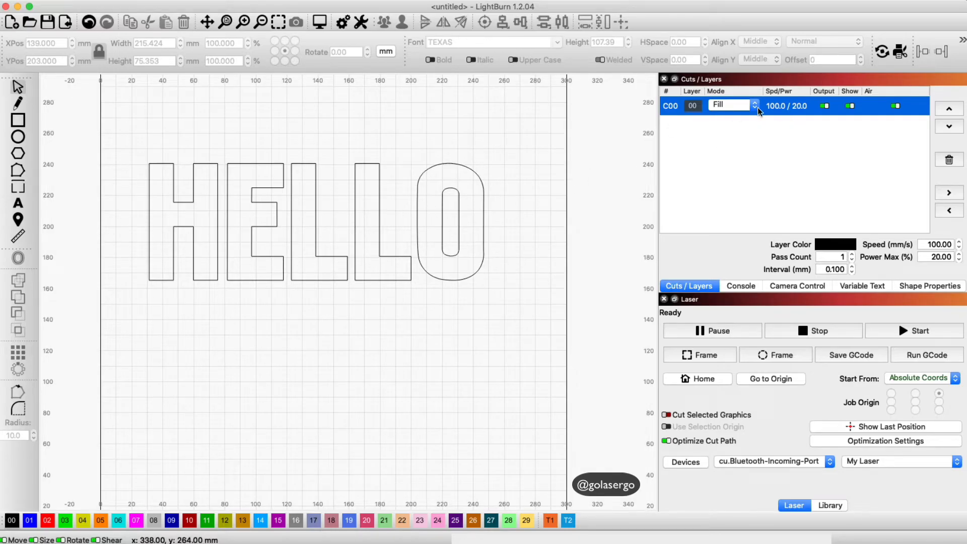
left_click(754, 106)
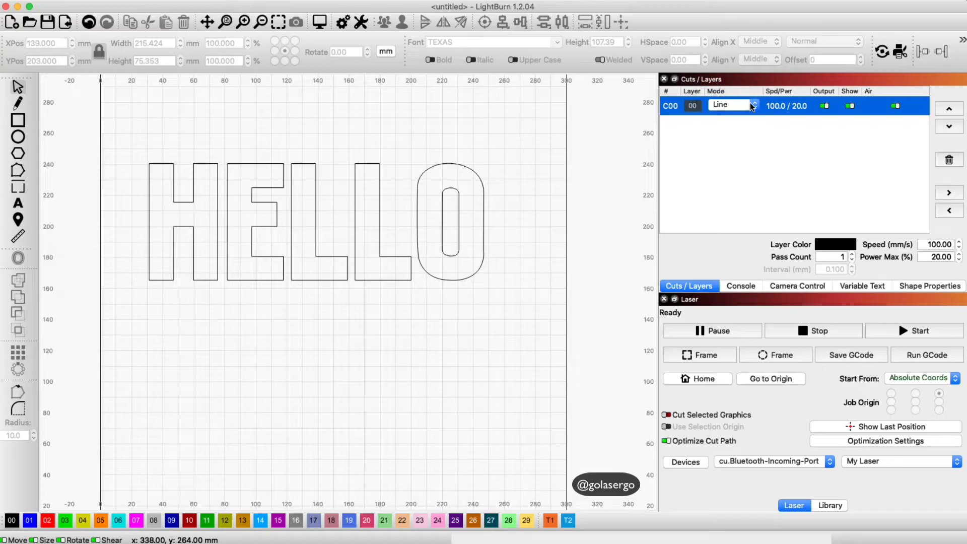
left_click(753, 106)
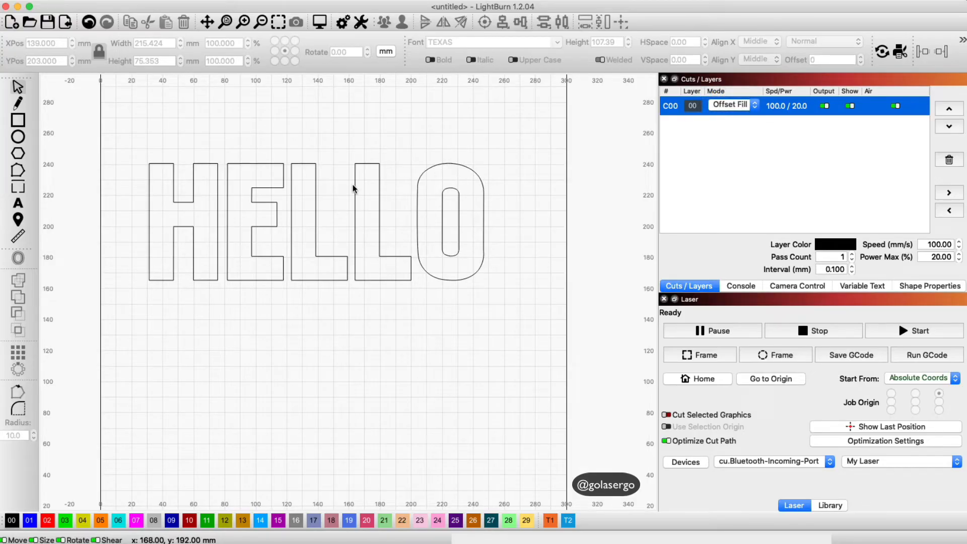
left_click(755, 104)
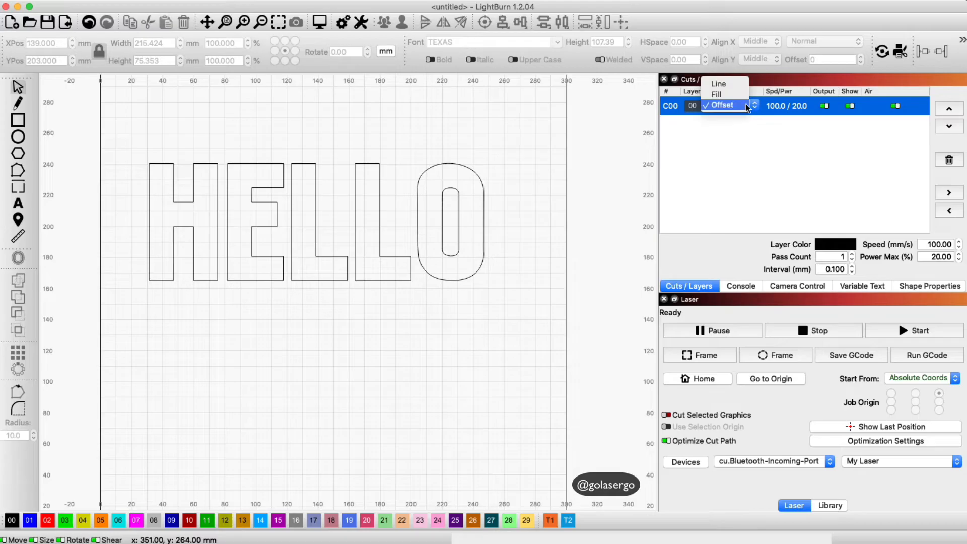
left_click(716, 94)
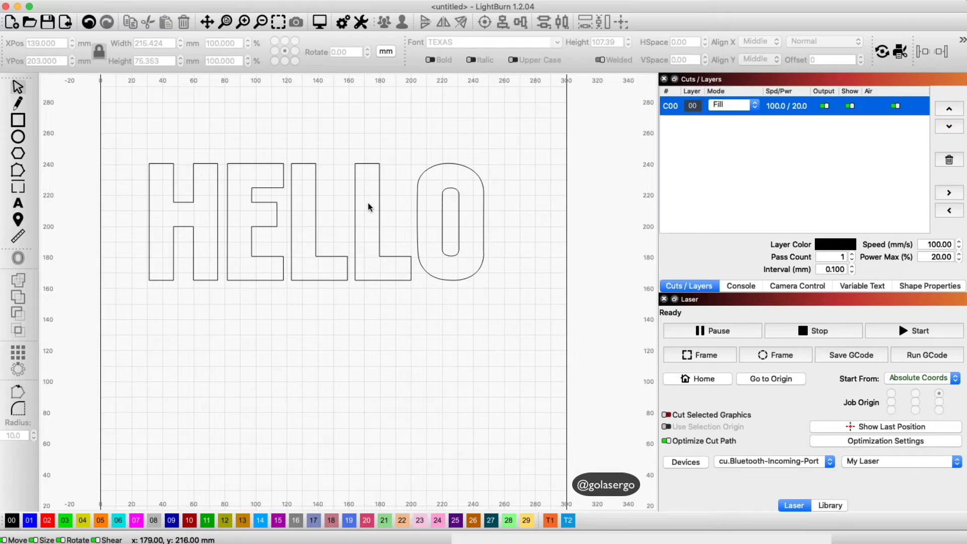
mouse_move(364, 125)
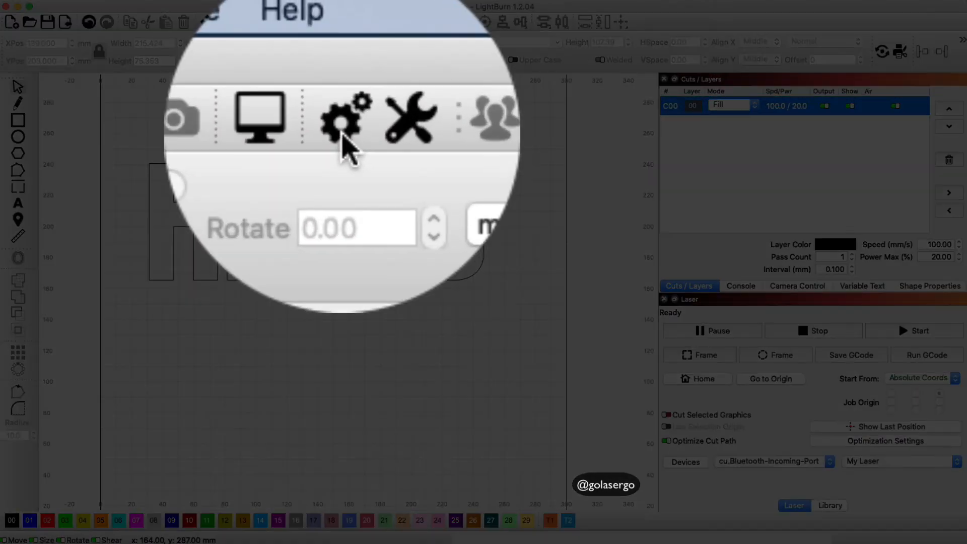
Step: Enable Filled Rendering (slower) under Display / Graphics so HELLO shows as solid black letters
left_click(343, 117)
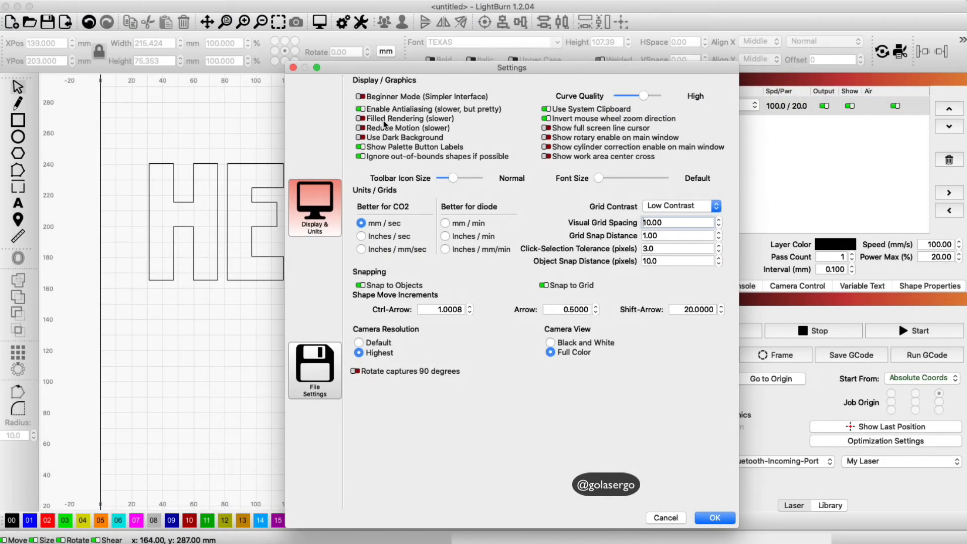
mouse_move(440, 126)
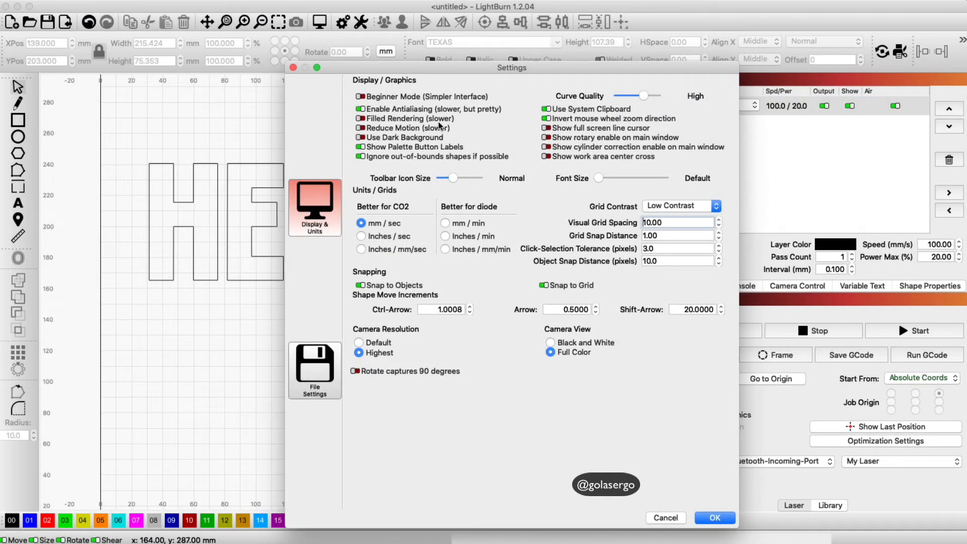
left_click(360, 118)
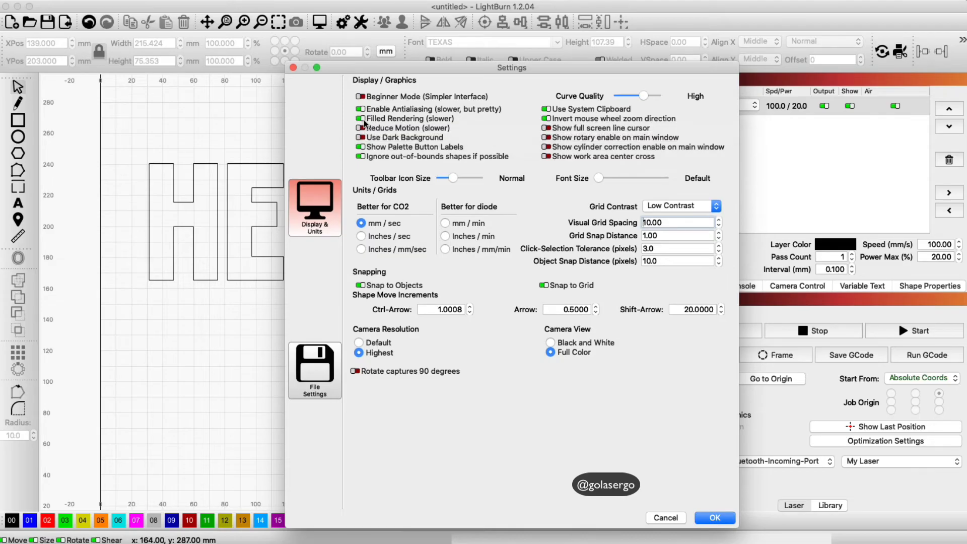
left_click(714, 518)
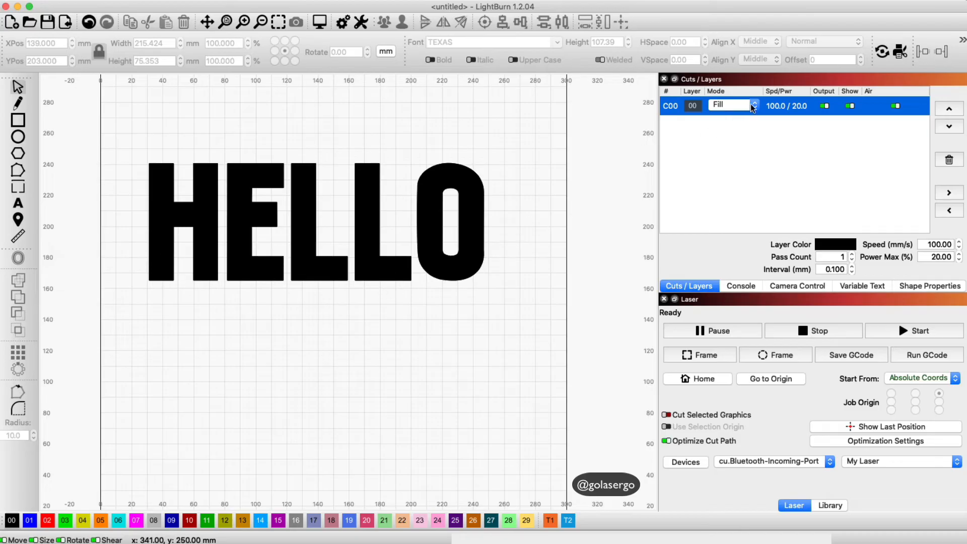
left_click(755, 105)
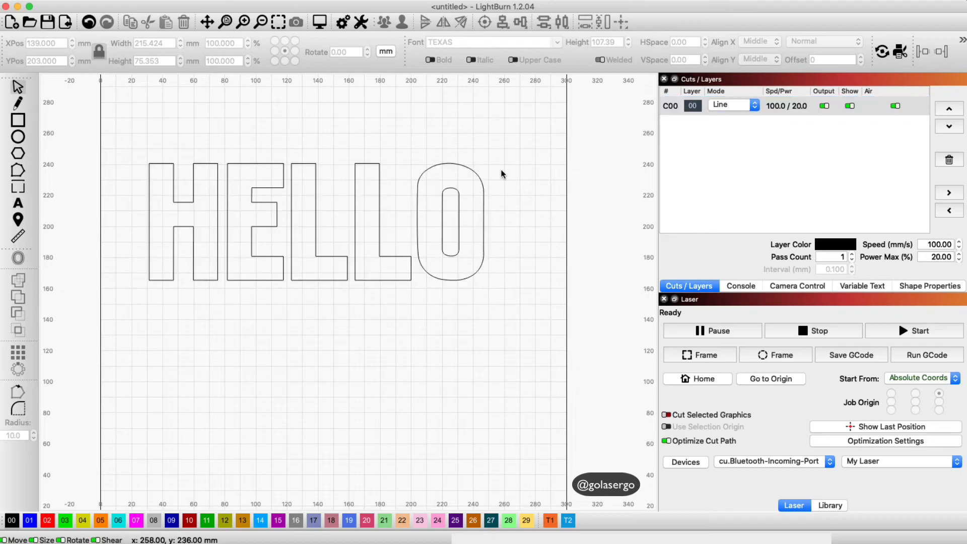
mouse_move(483, 225)
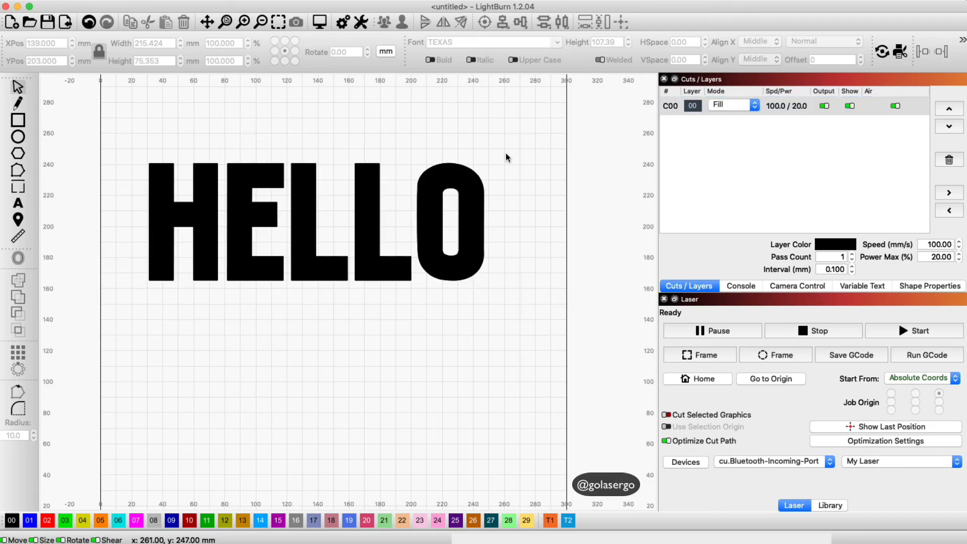
mouse_move(508, 210)
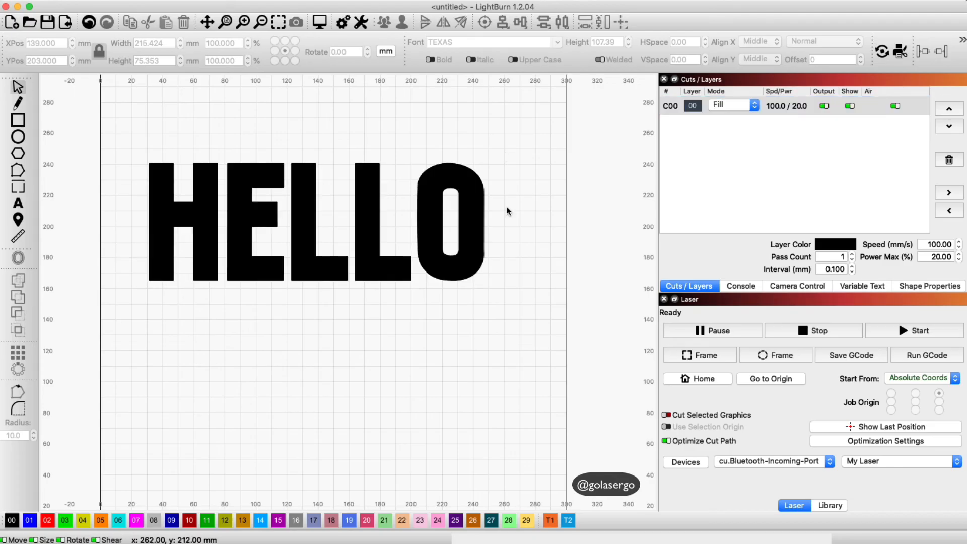